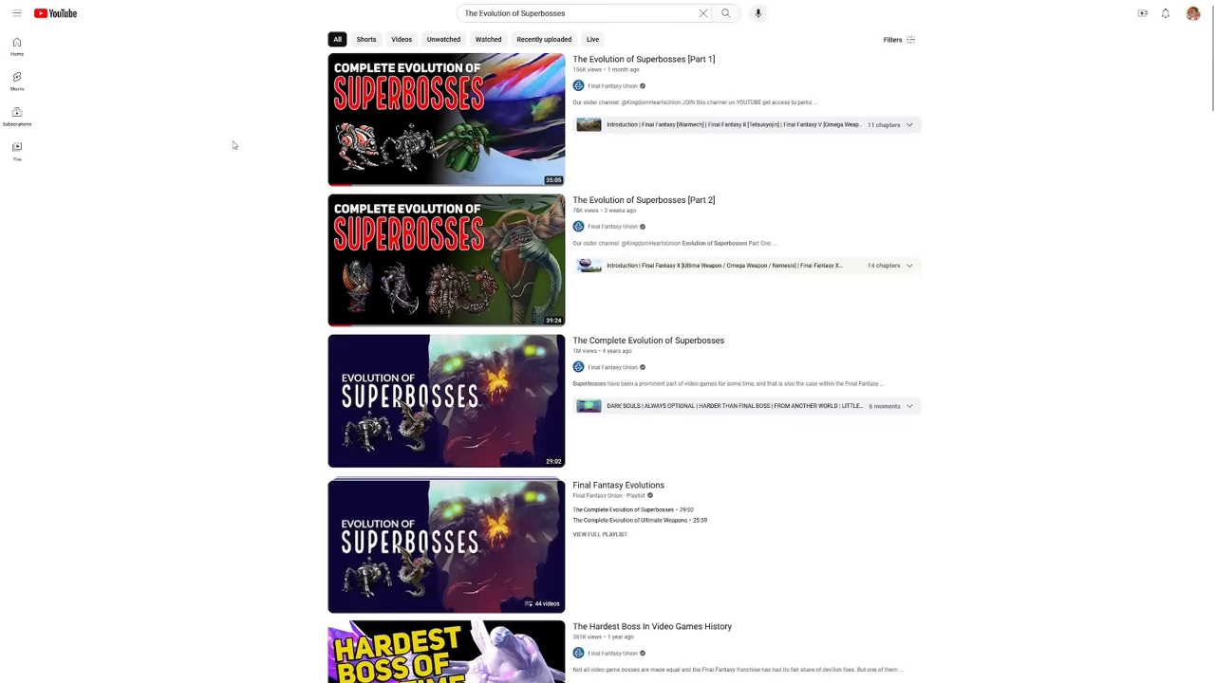
mouse_move(446, 117)
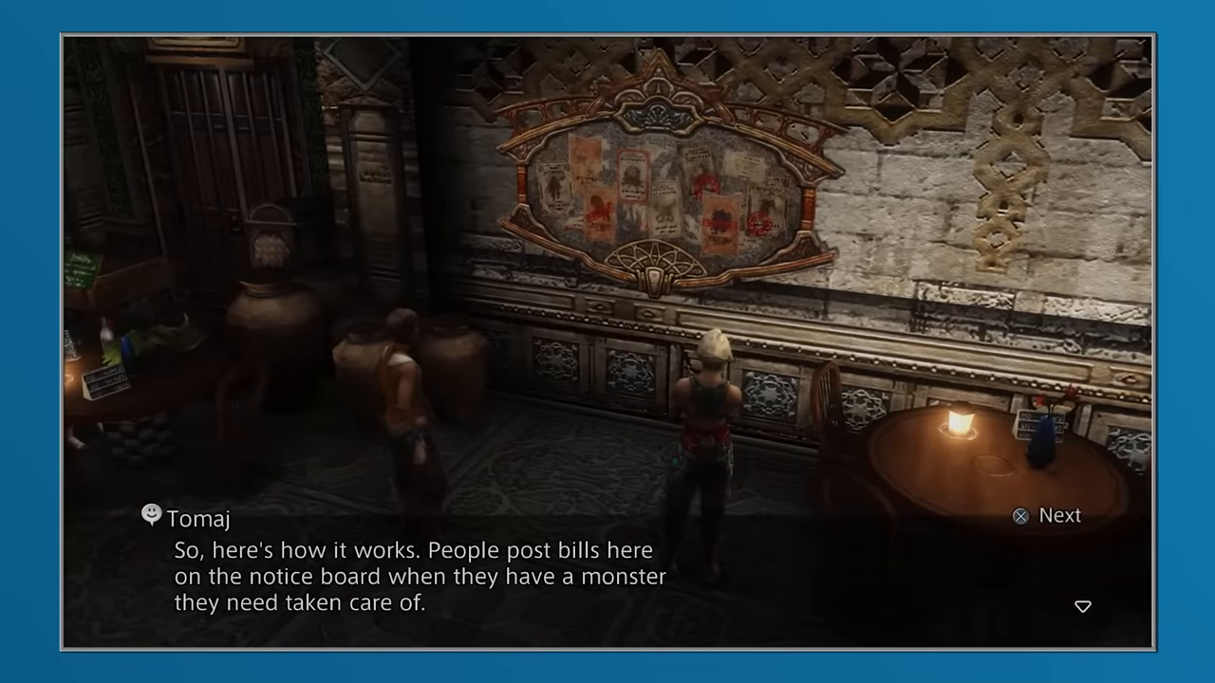
Show the Yiazmat hunt bill, Priority Petition No. 13, Rank VIII, status Available
click(1021, 517)
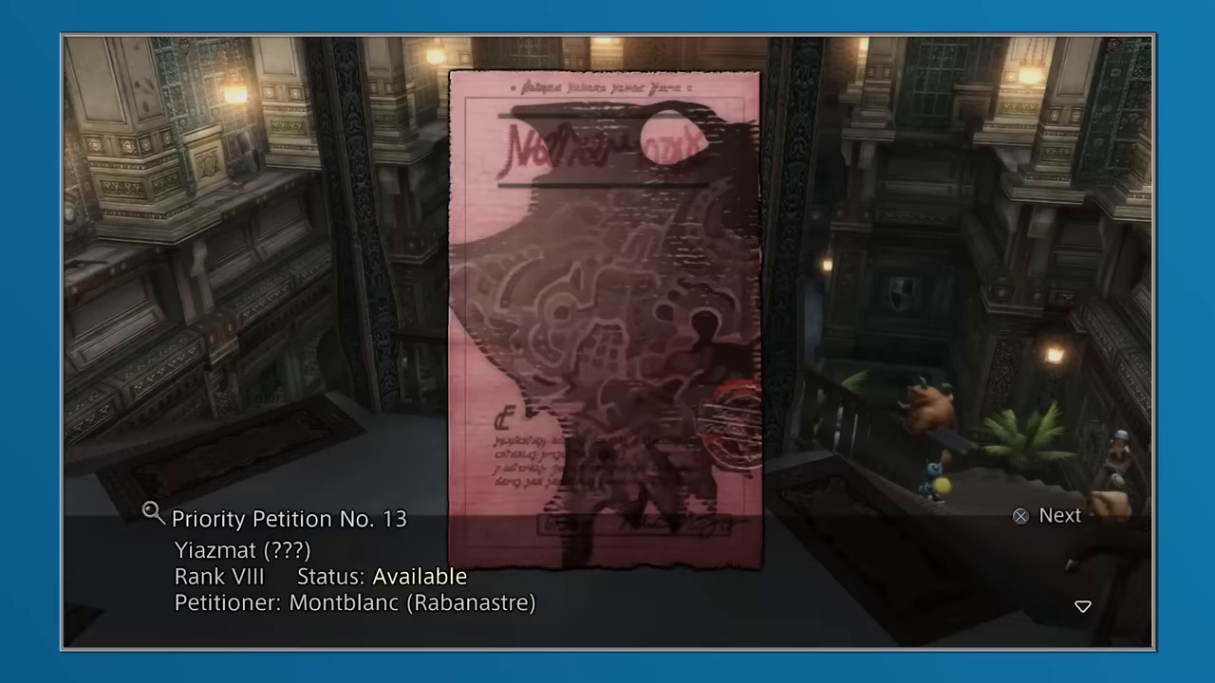
Cut to the Final Fantasy IX battle against the giant swirling sphere
click(1044, 516)
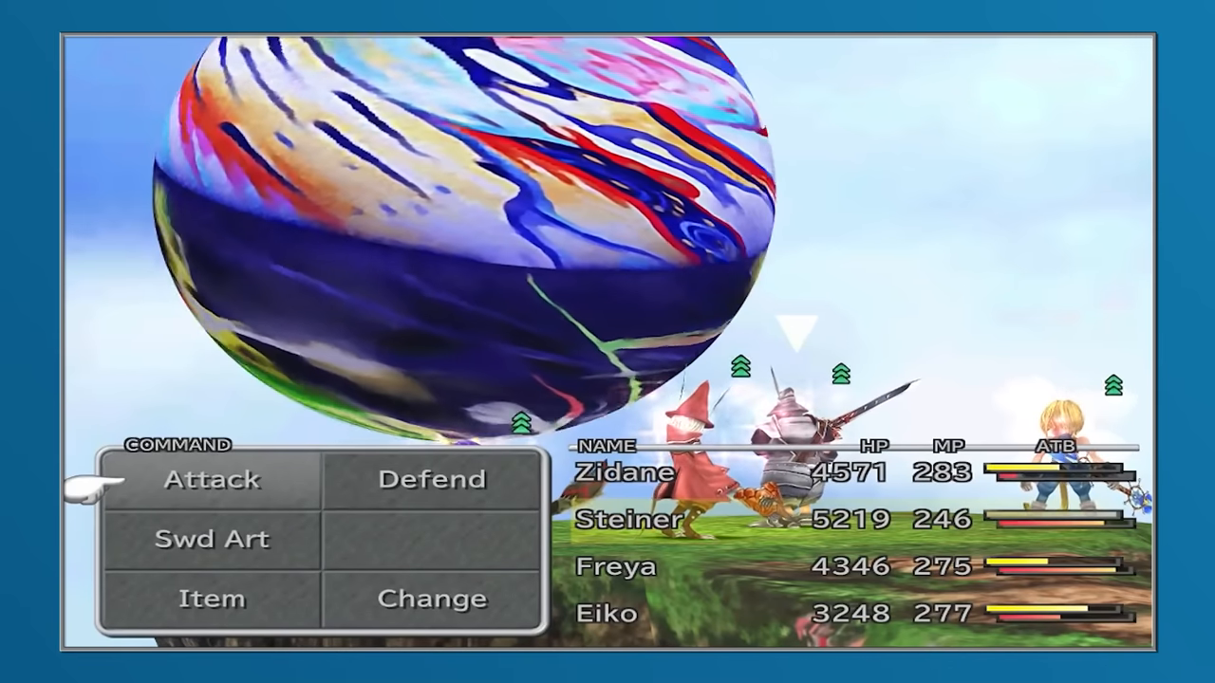
Cut back to the Final Fantasy XII boss fight where Penelo has fallen
click(213, 539)
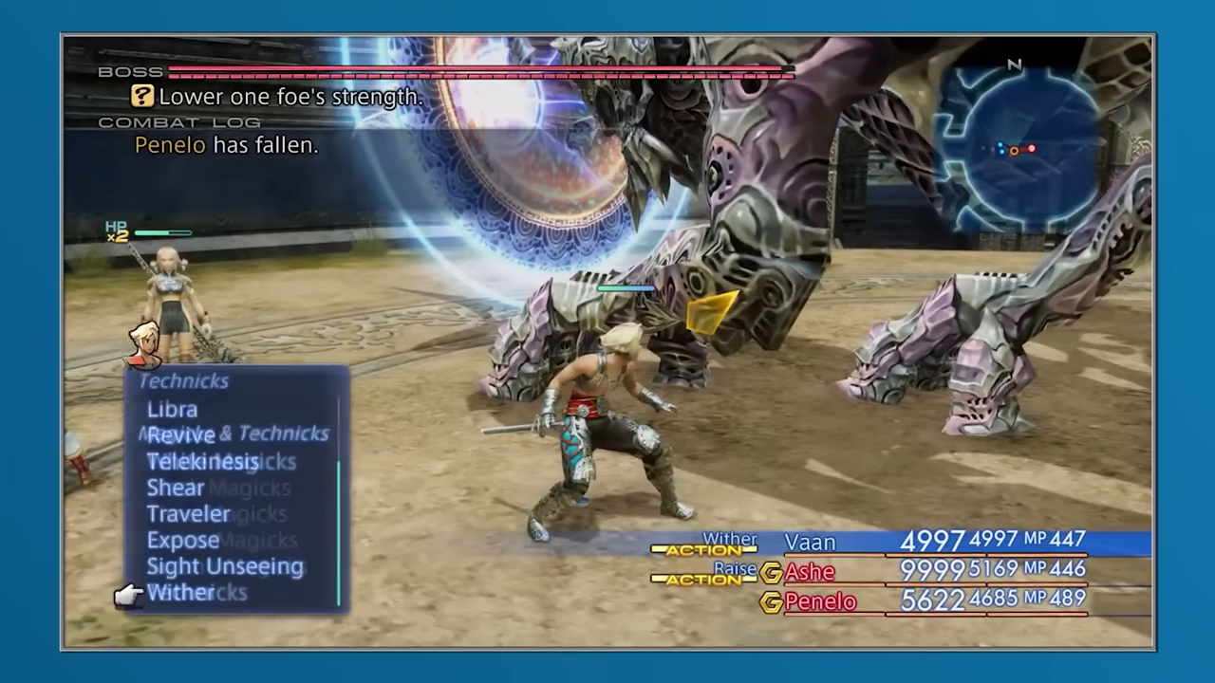
click(198, 594)
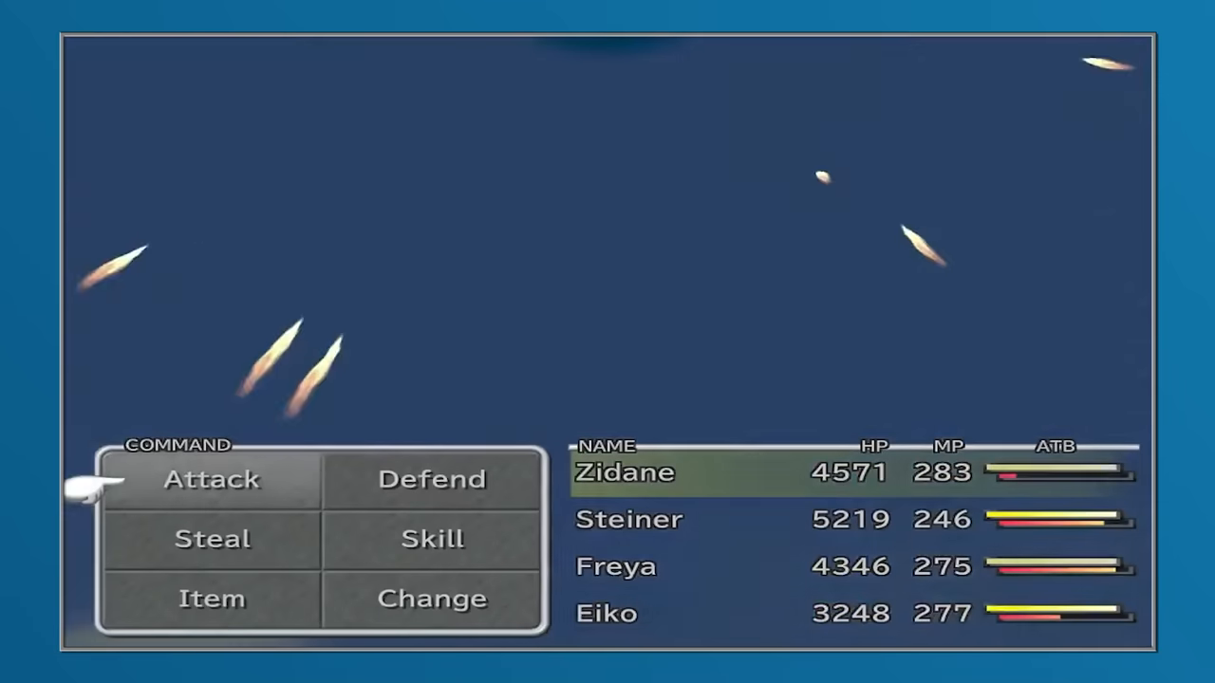
click(433, 539)
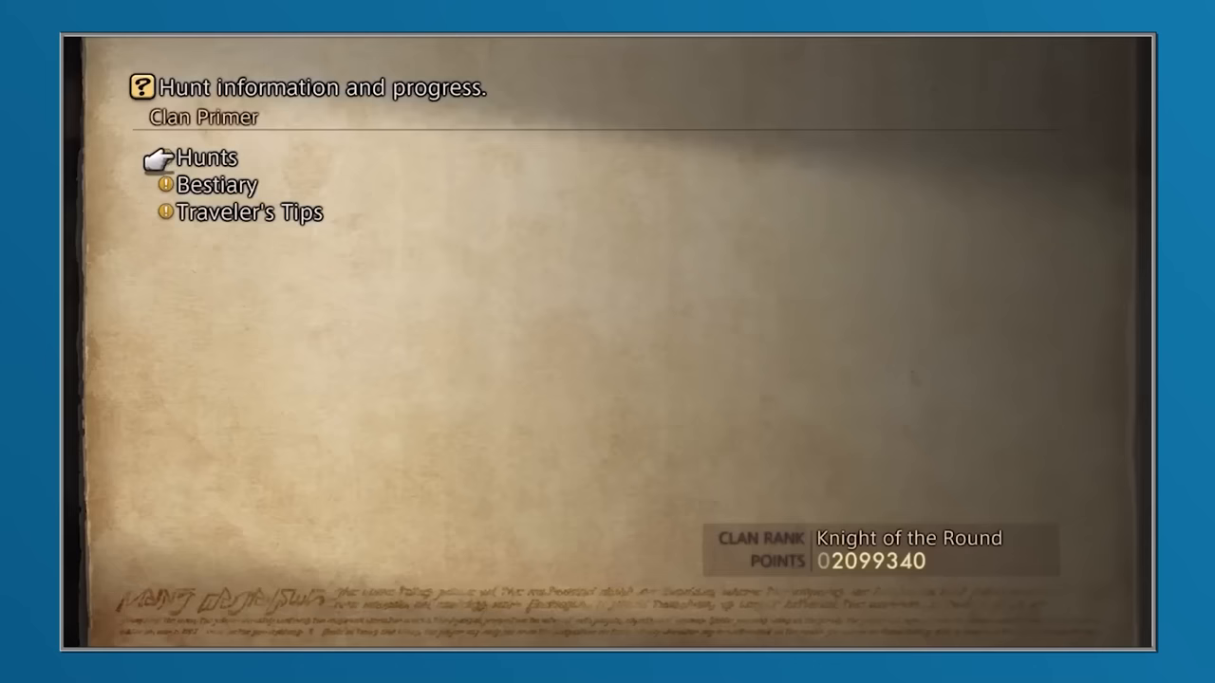
click(207, 158)
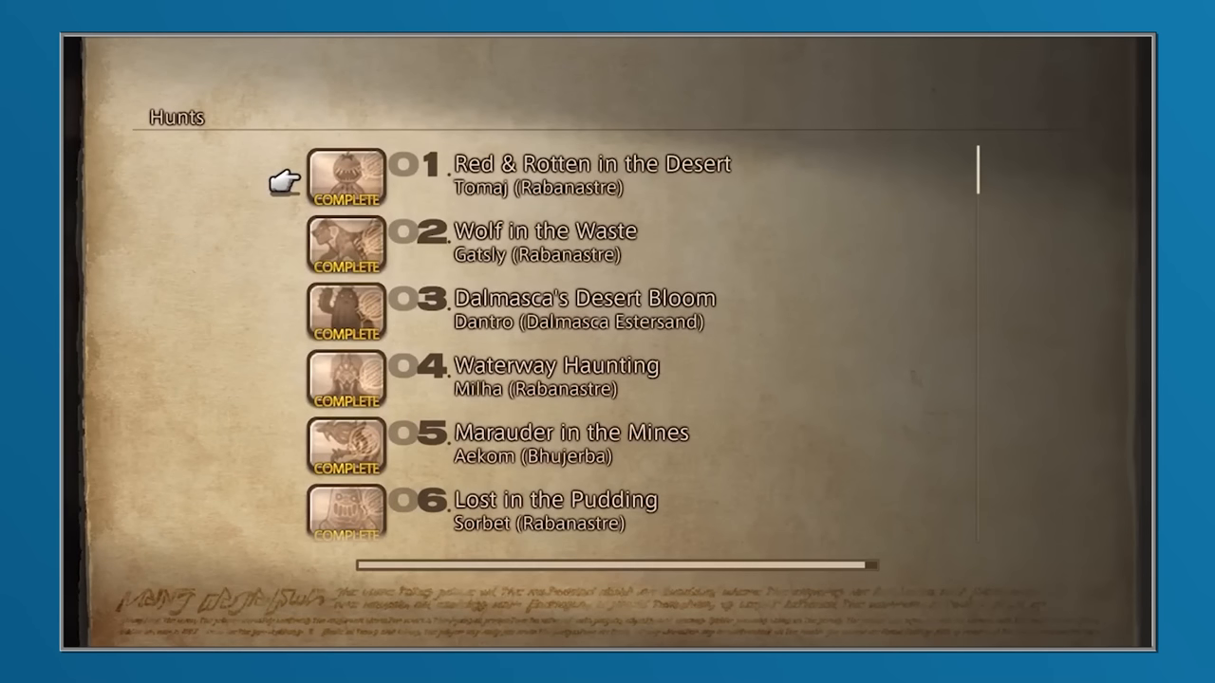
scroll(down, 3)
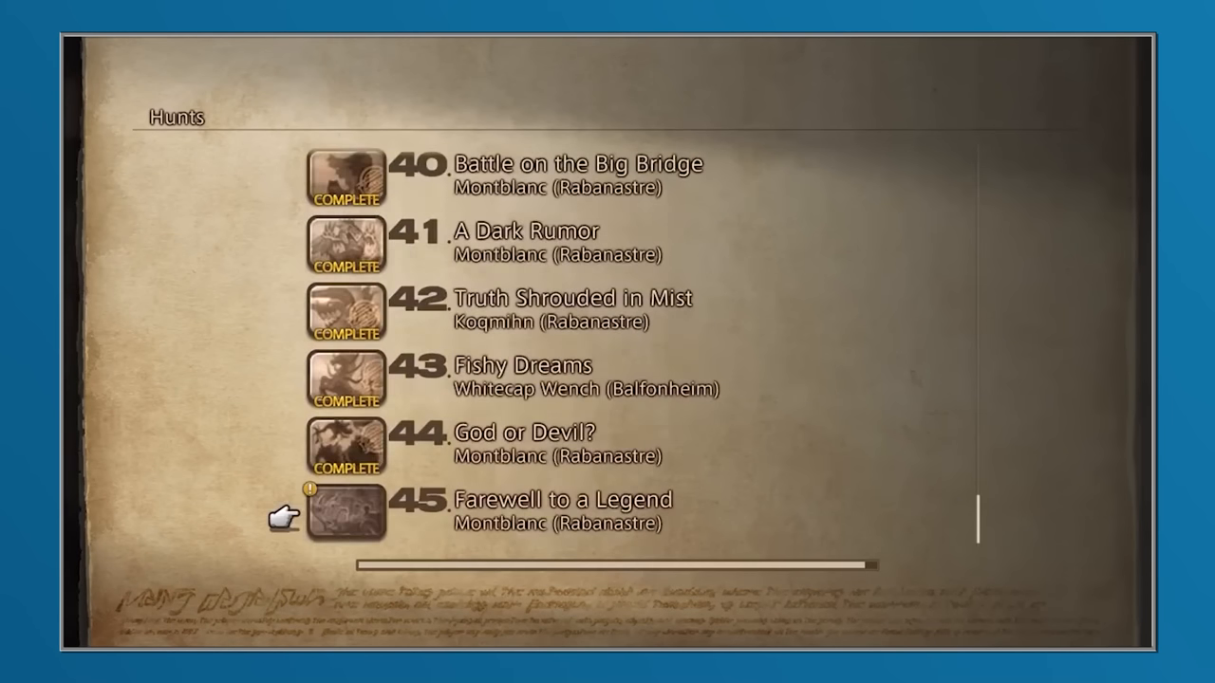